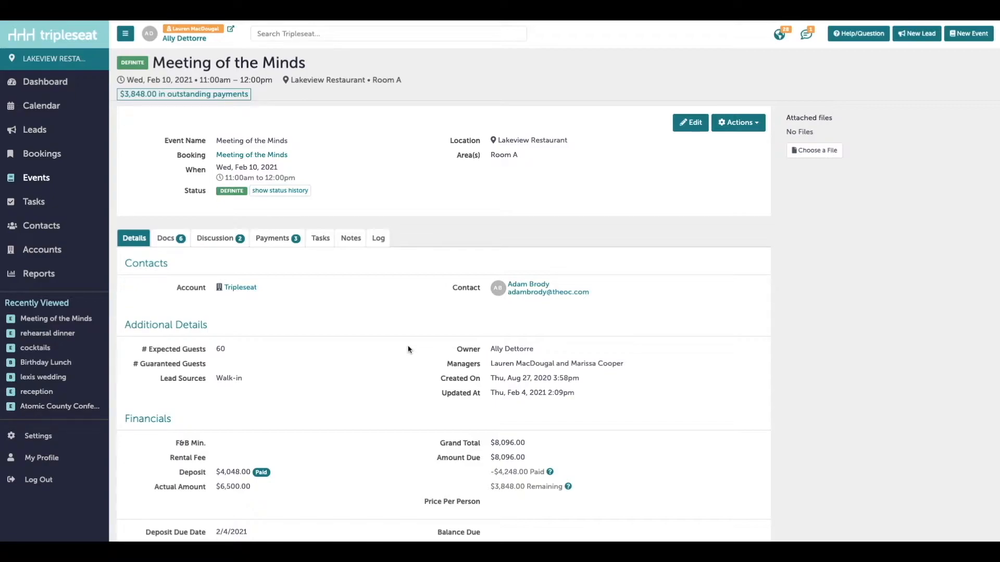
mouse_move(339, 276)
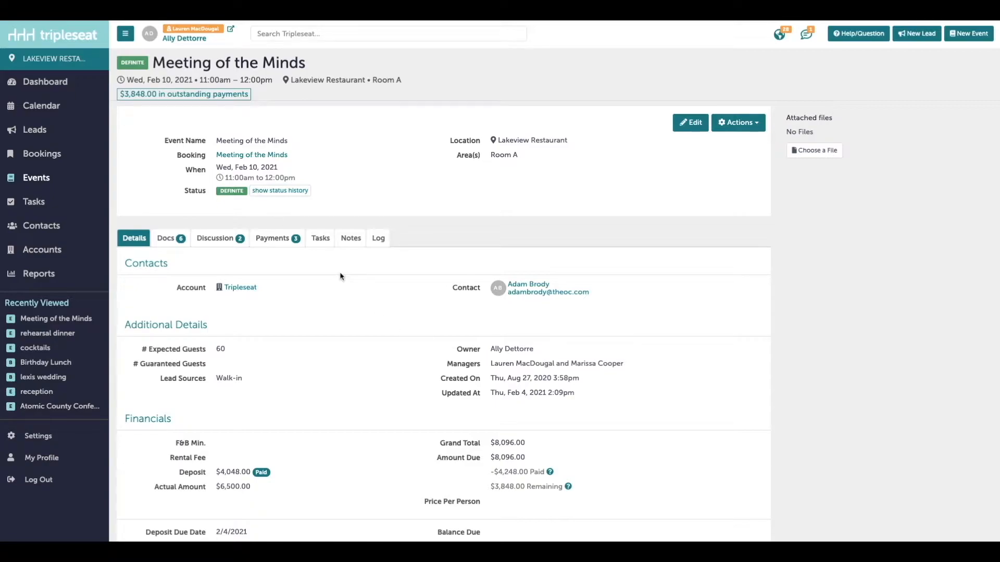
- Show the Tasks section of the Meeting of the Minds event
click(320, 238)
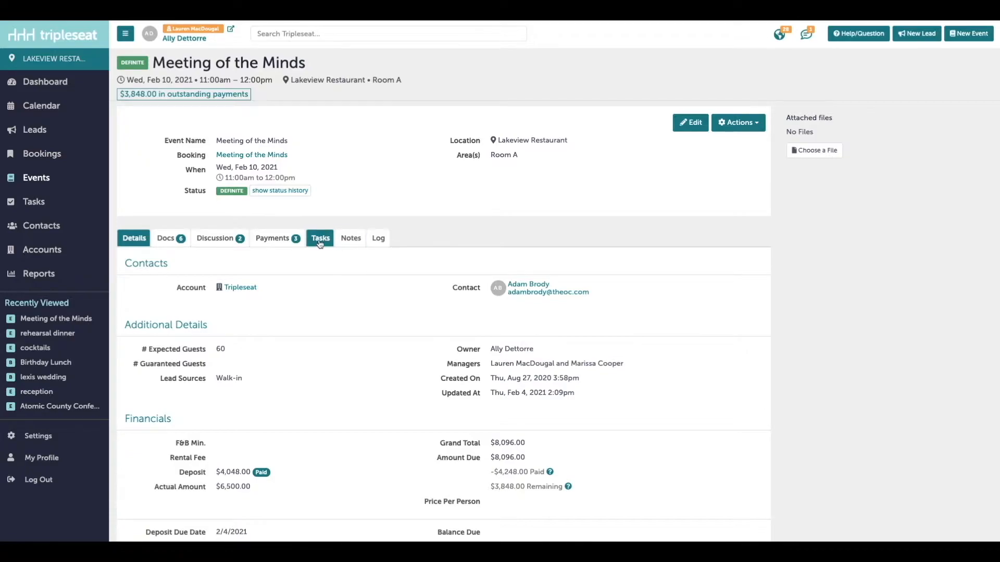
click(320, 238)
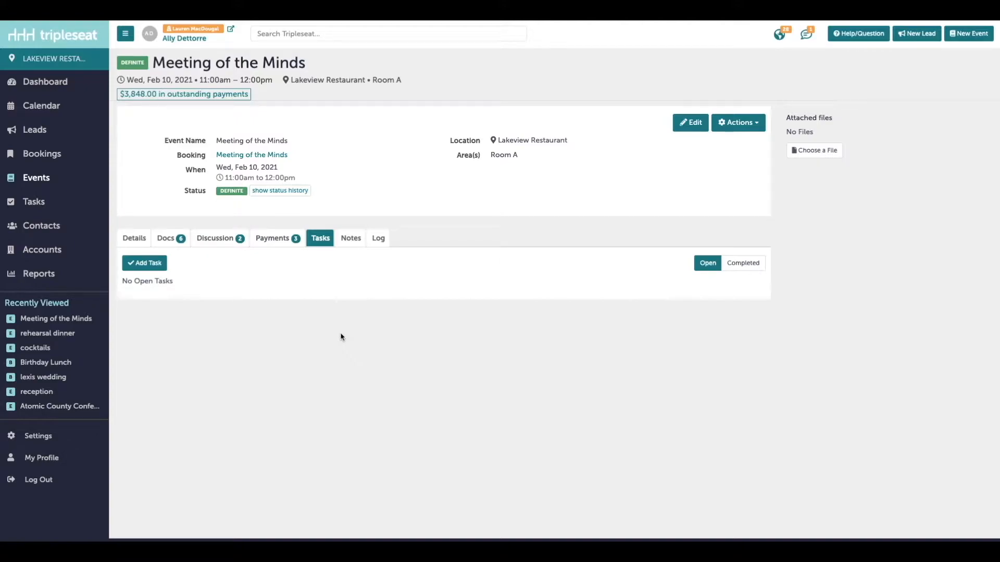
mouse_move(145, 267)
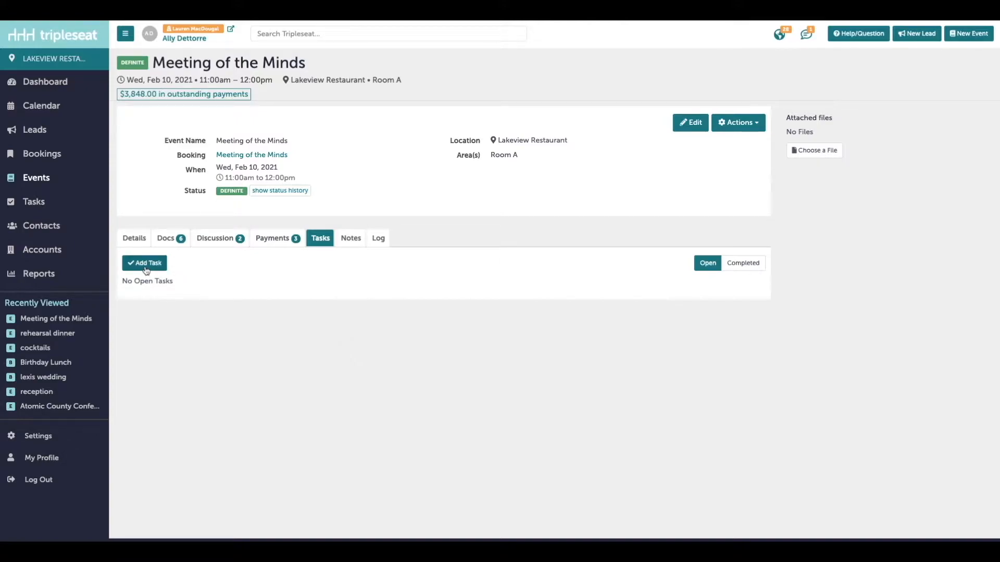
mouse_move(183, 252)
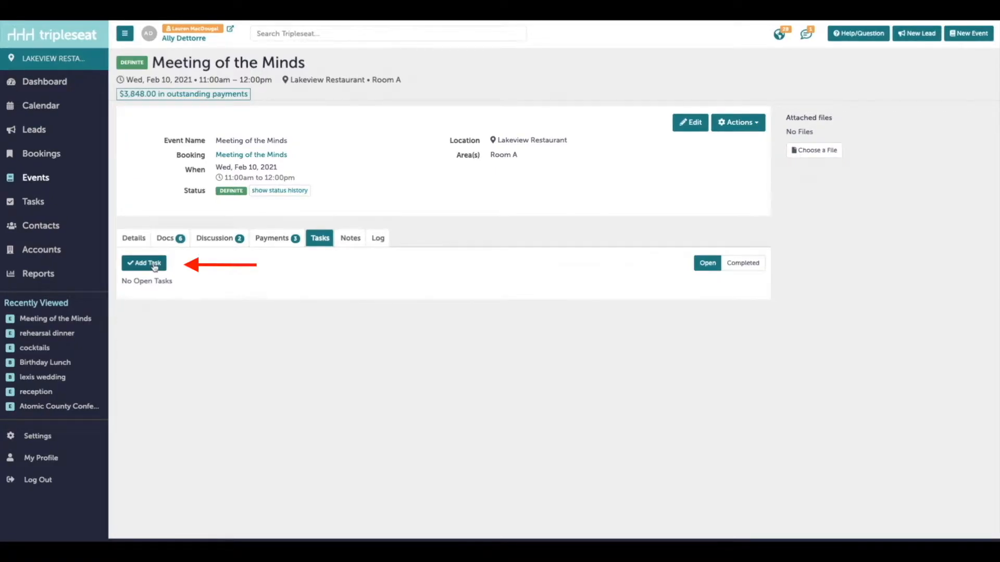
- Start a new task and give it a second assignee, briefly trying the event contact as guest assignee
click(144, 262)
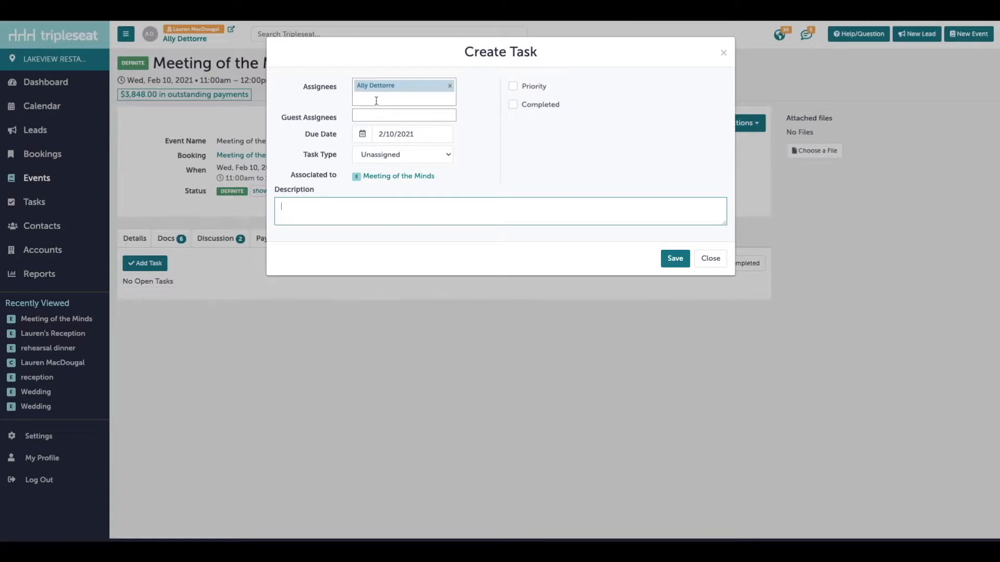
text(m)
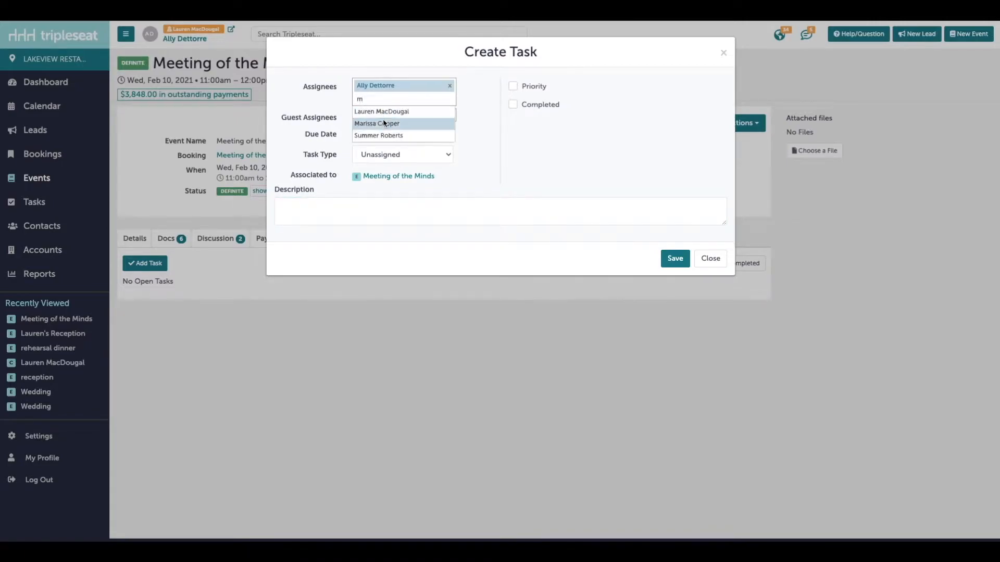
click(376, 123)
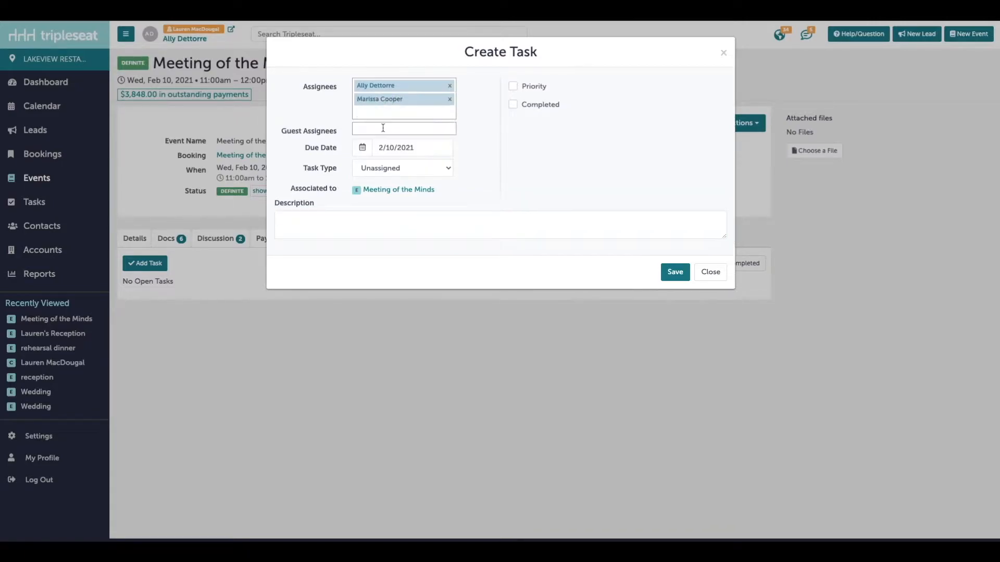
click(403, 128)
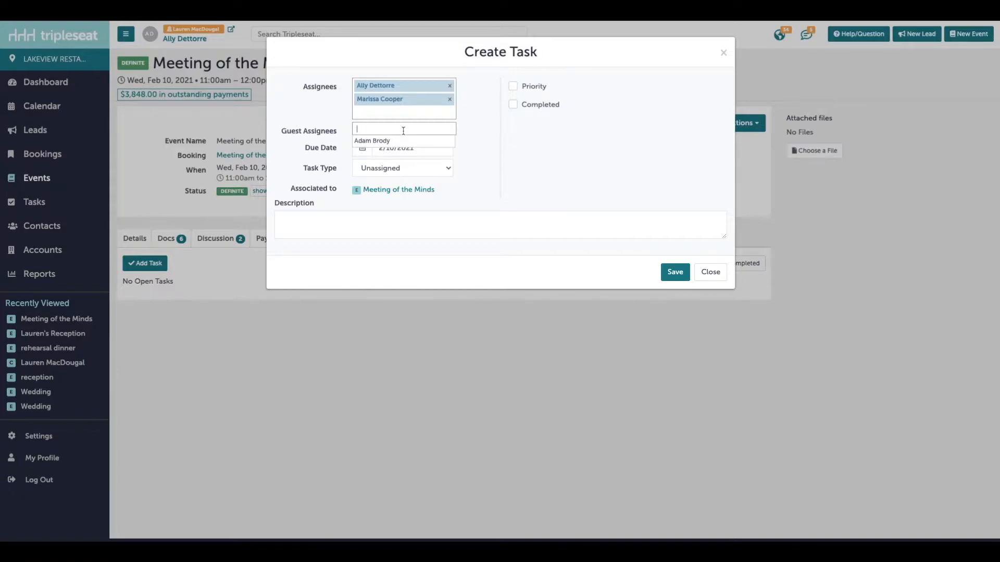
click(372, 140)
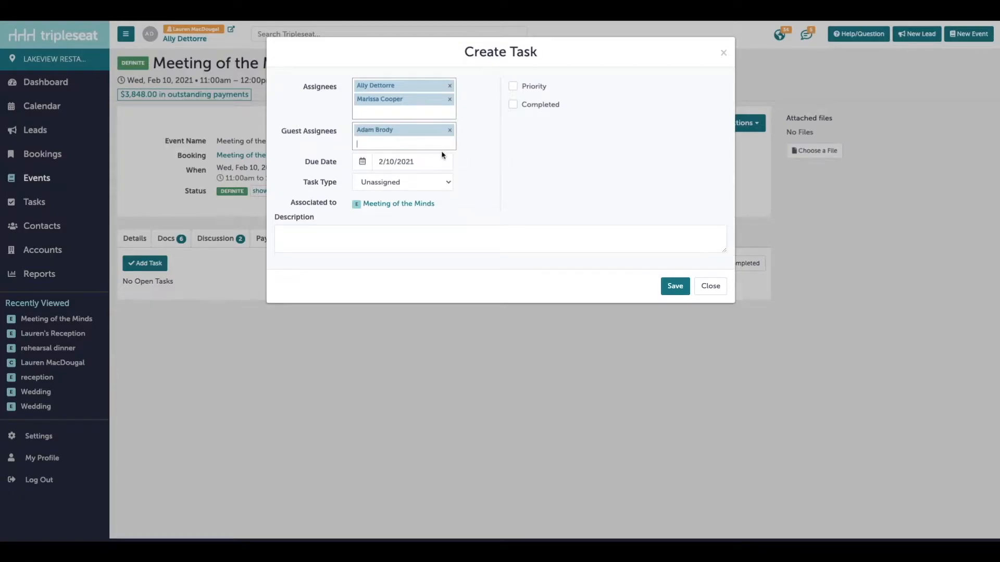
click(450, 130)
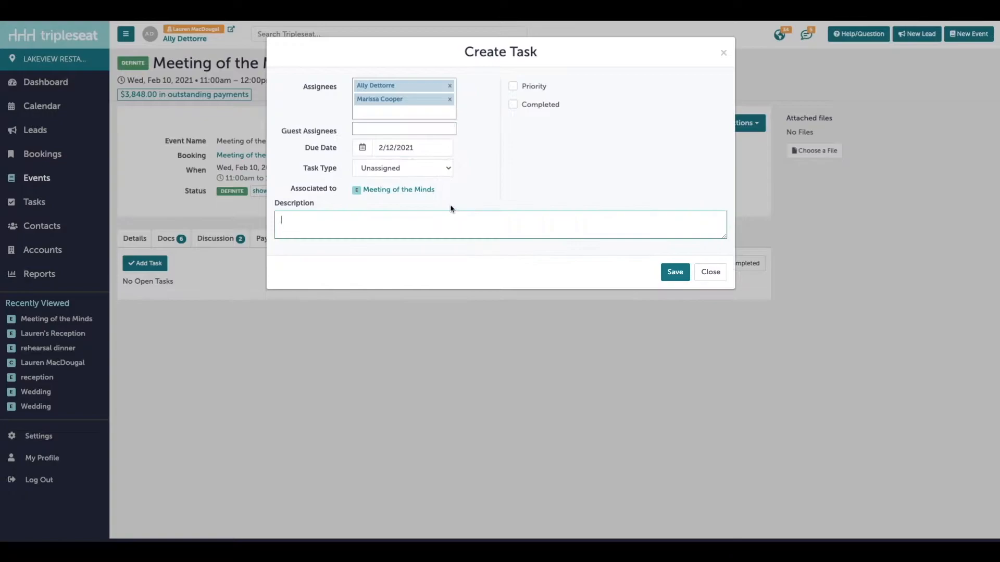
- Make it a Detailing task describing the final guest count follow-up and save it
click(402, 168)
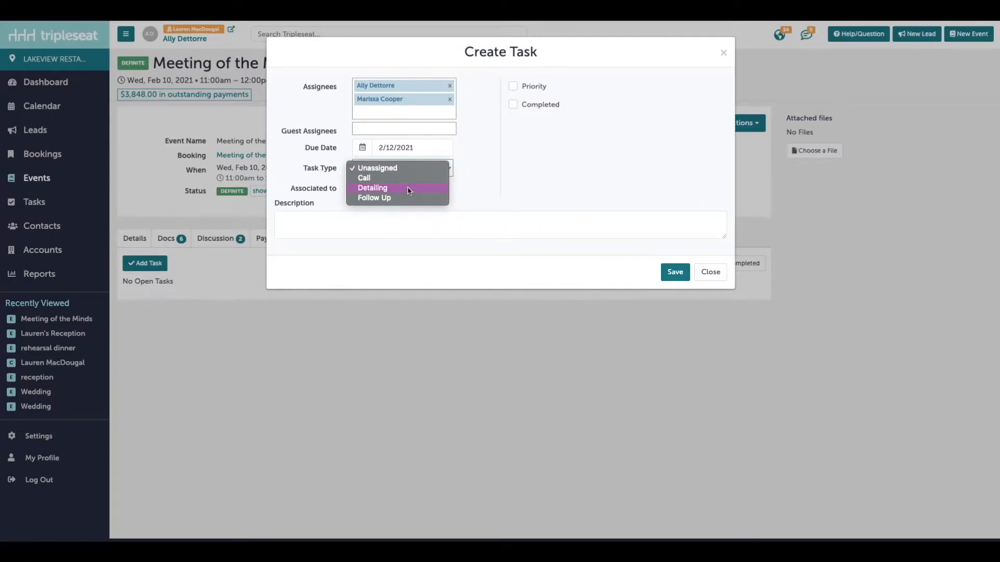
click(372, 188)
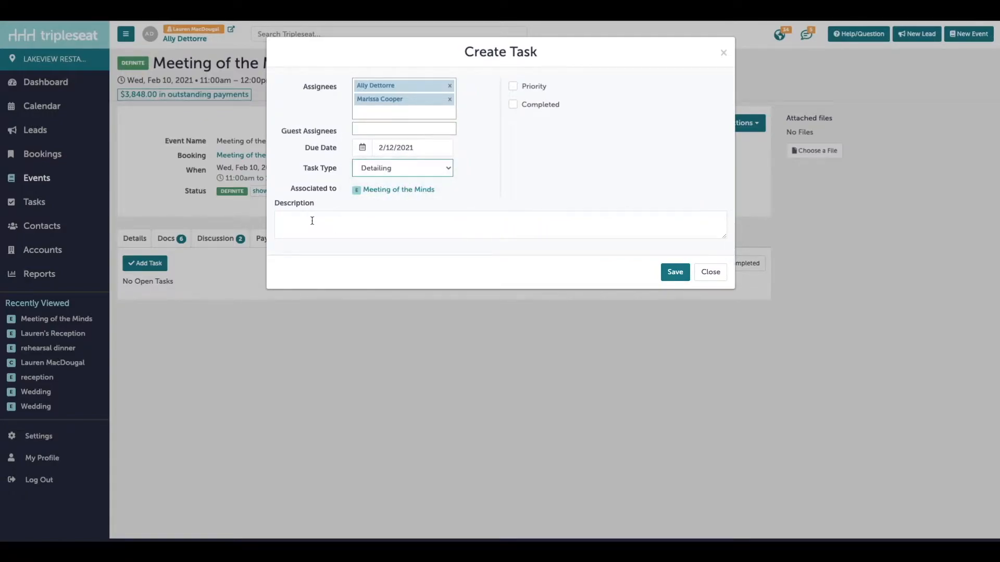
text(Follow up on final guest count)
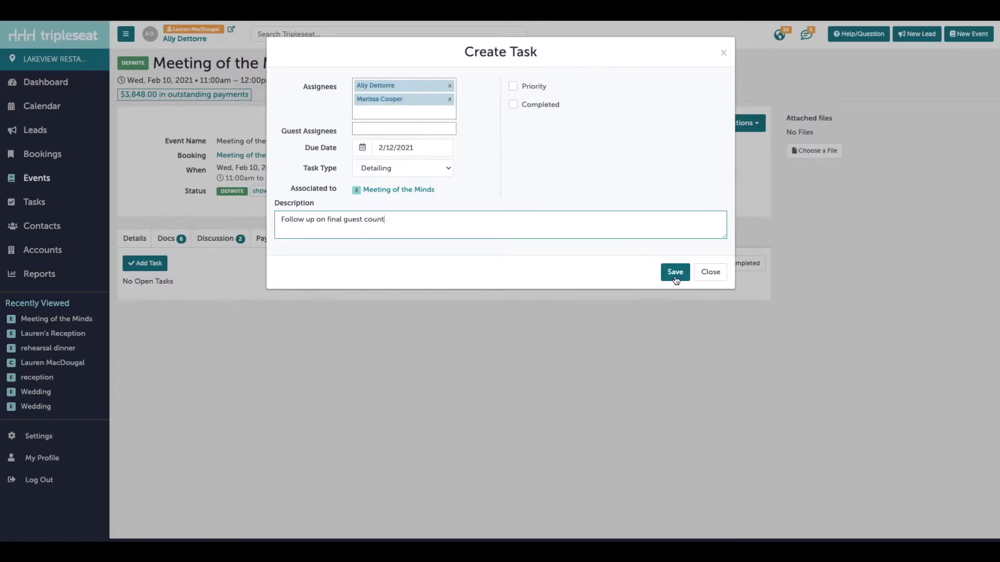
click(513, 87)
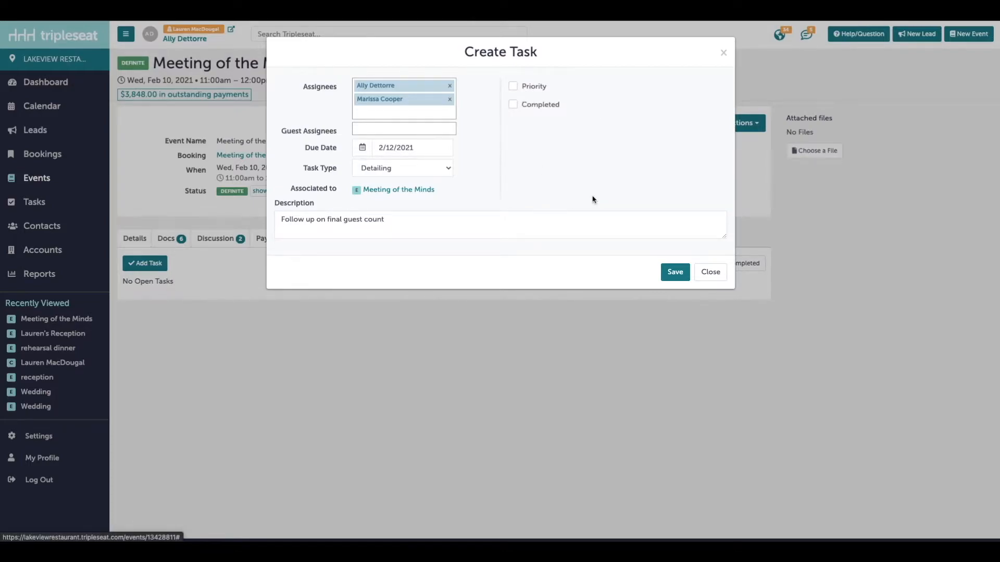
- Confirm the saved task in the event's list and return to the dashboard's My Tasks
click(675, 271)
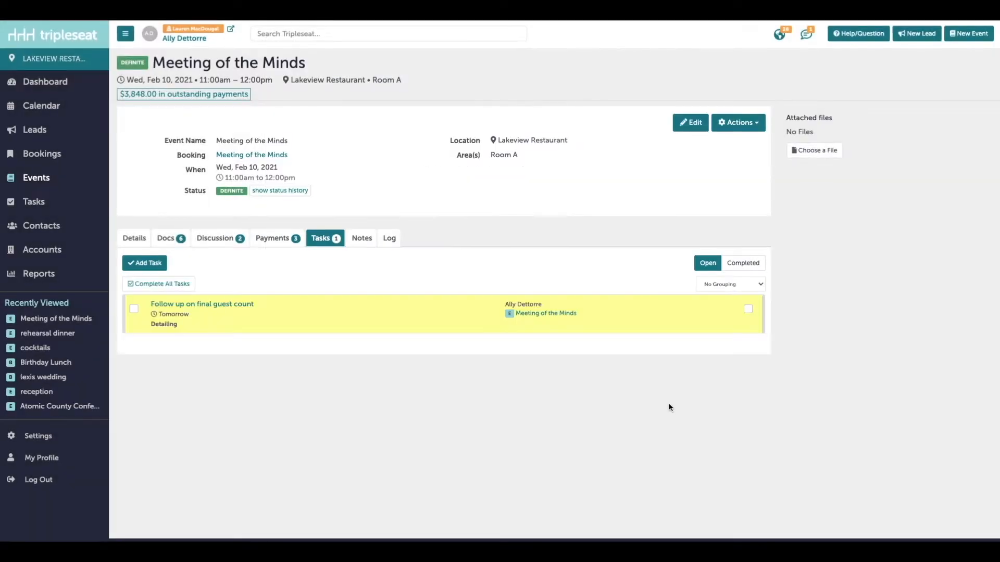
mouse_move(669, 408)
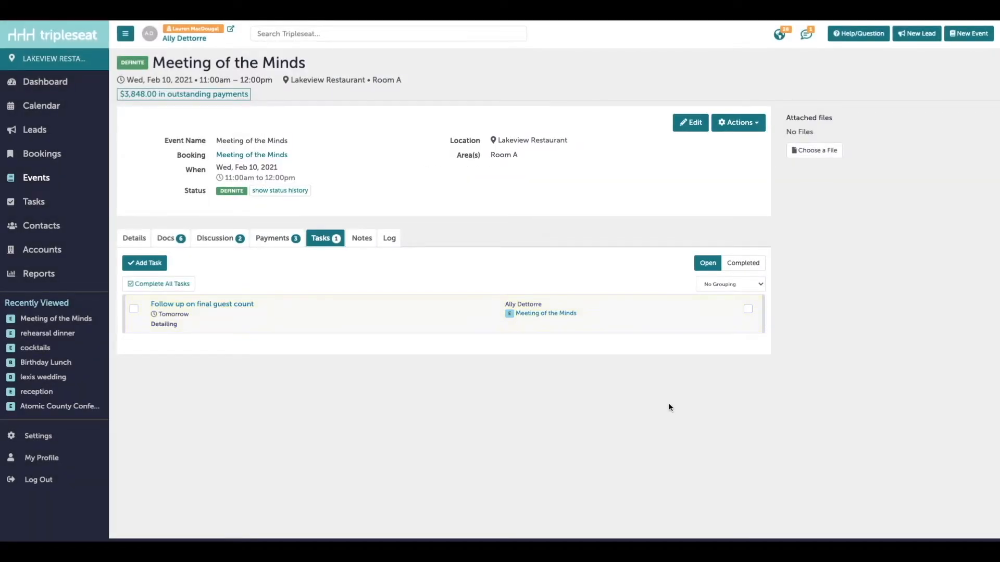
mouse_move(490, 295)
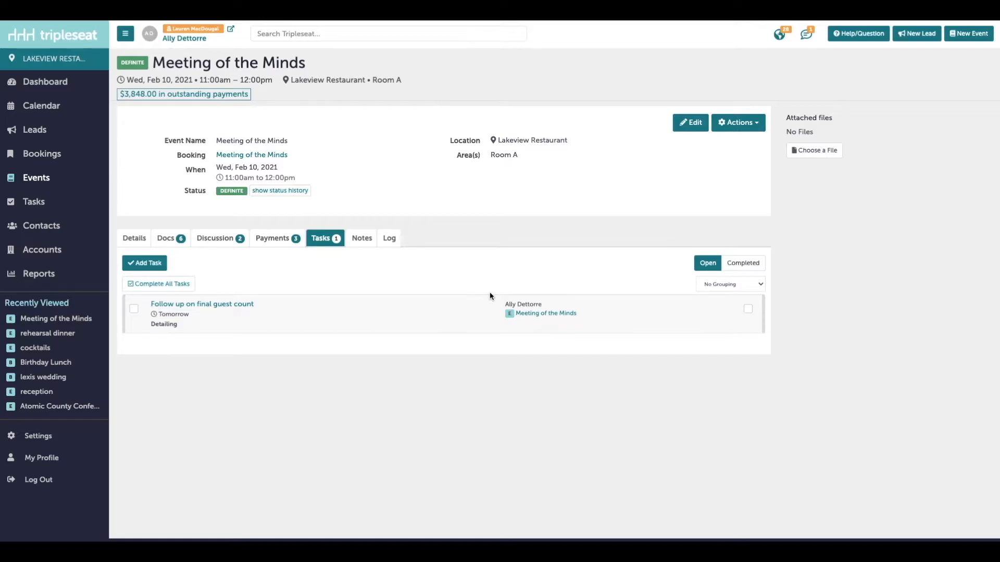
click(45, 82)
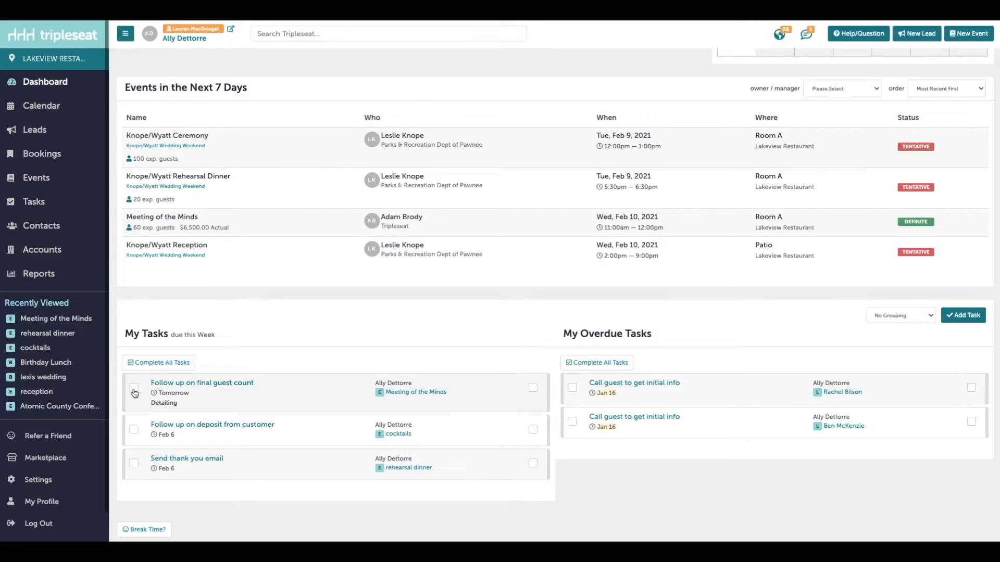
- Check off 'Follow up on final guest count' under My Tasks
click(134, 389)
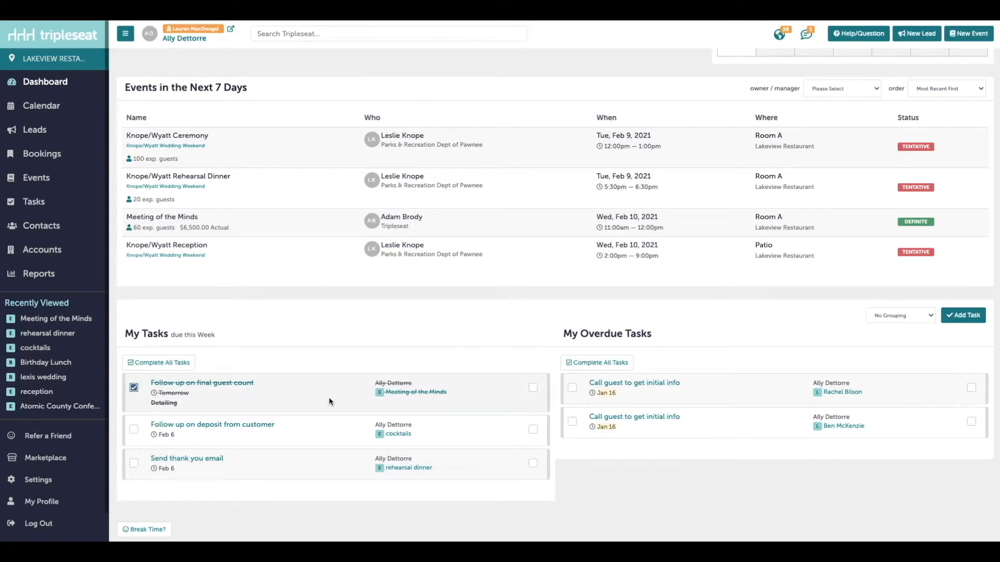
mouse_move(32, 201)
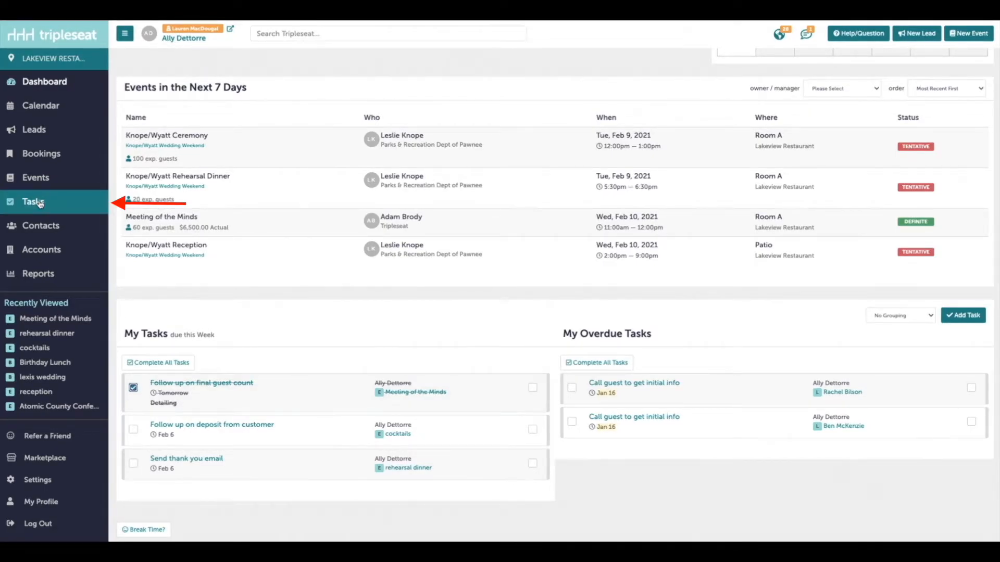
- Go to the full Tasks page listing outstanding and overdue tasks
click(33, 201)
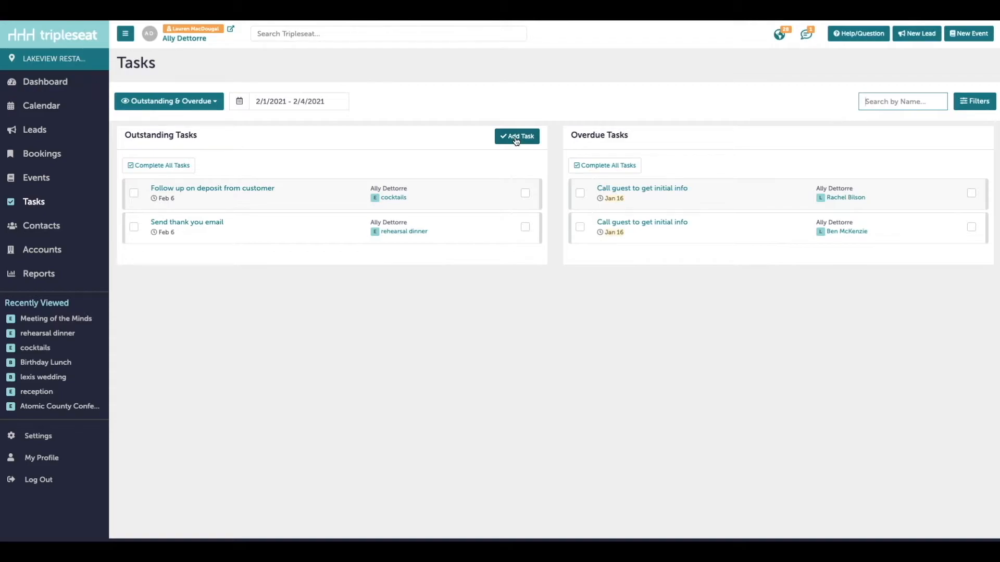
mouse_move(226, 130)
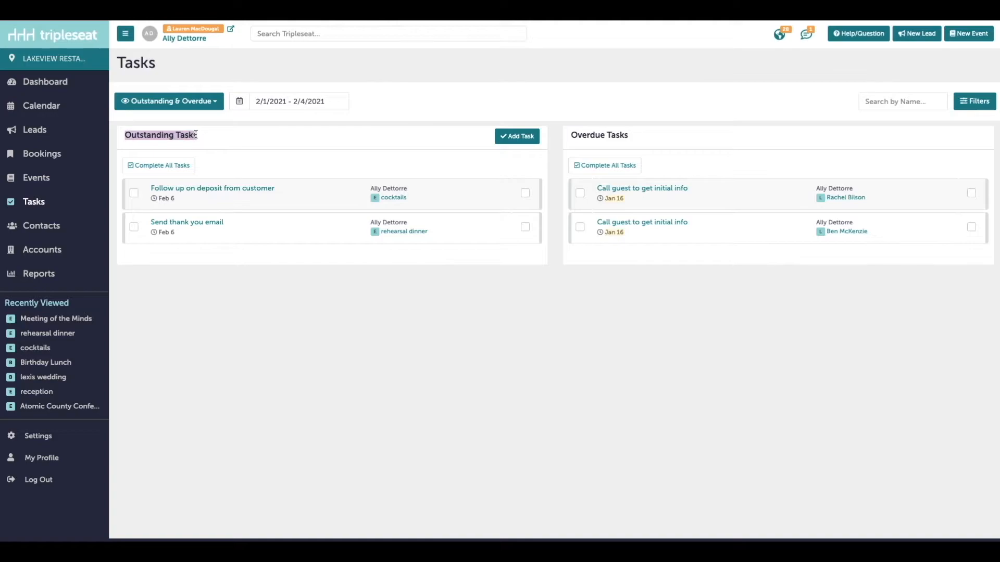
mouse_move(239, 138)
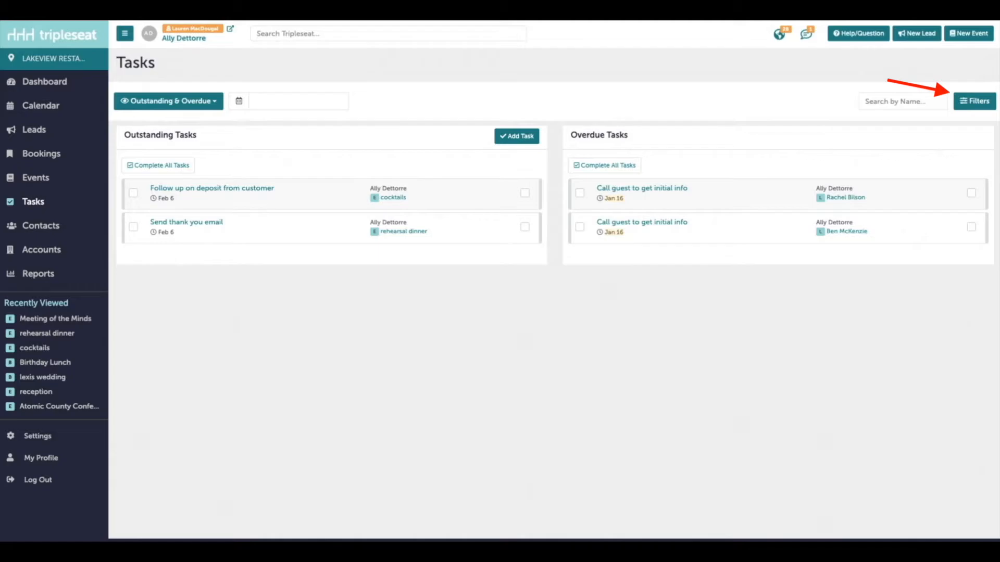
- Include another user's assigned tasks and limit the list to tasks due in the next 7 days
click(973, 101)
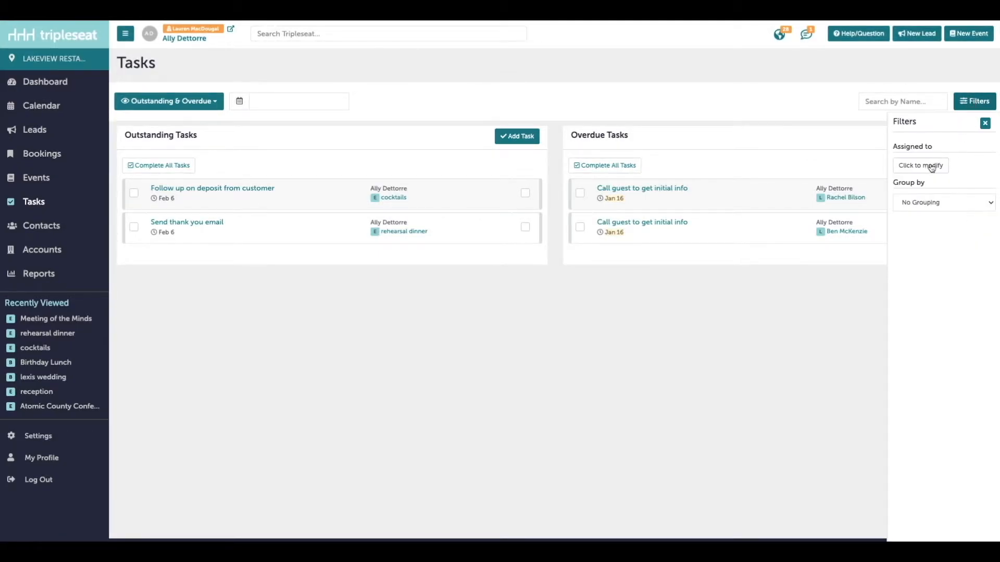
click(919, 165)
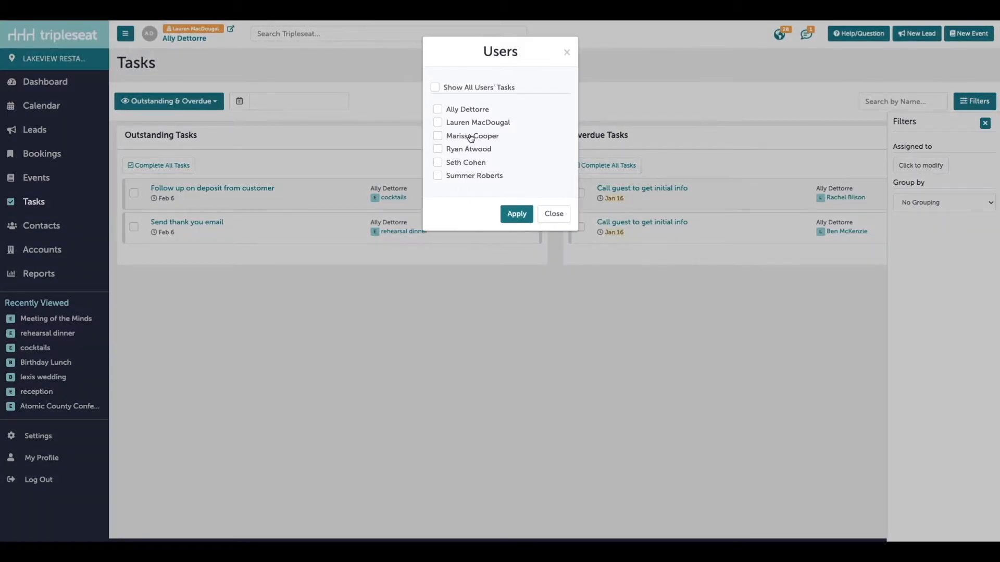
click(439, 136)
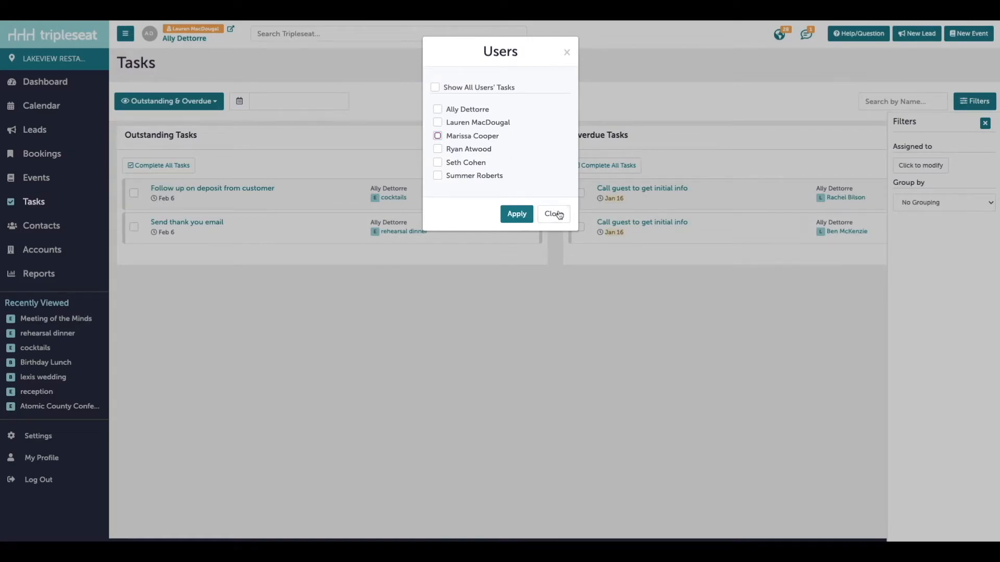
click(553, 214)
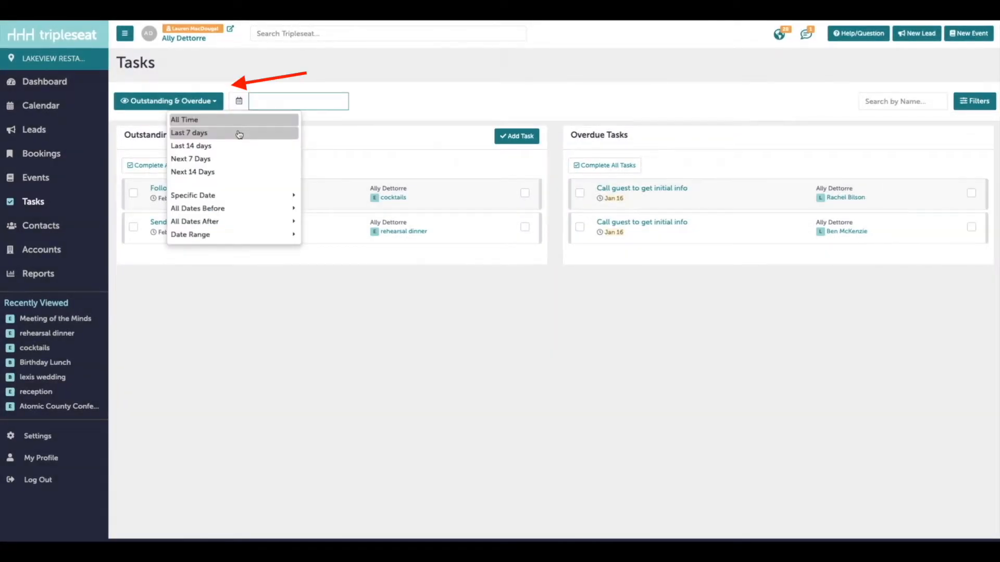
mouse_move(189, 159)
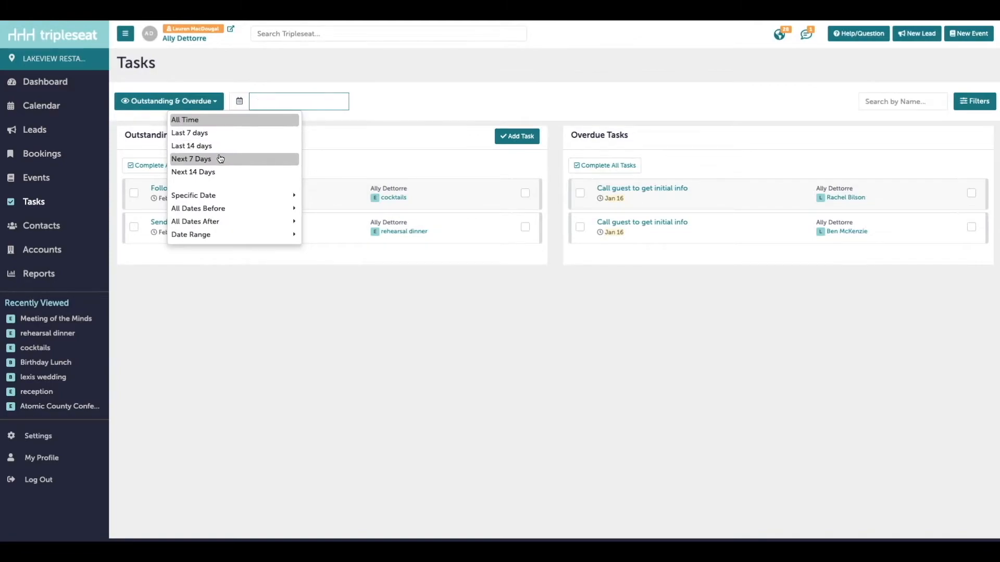
click(190, 158)
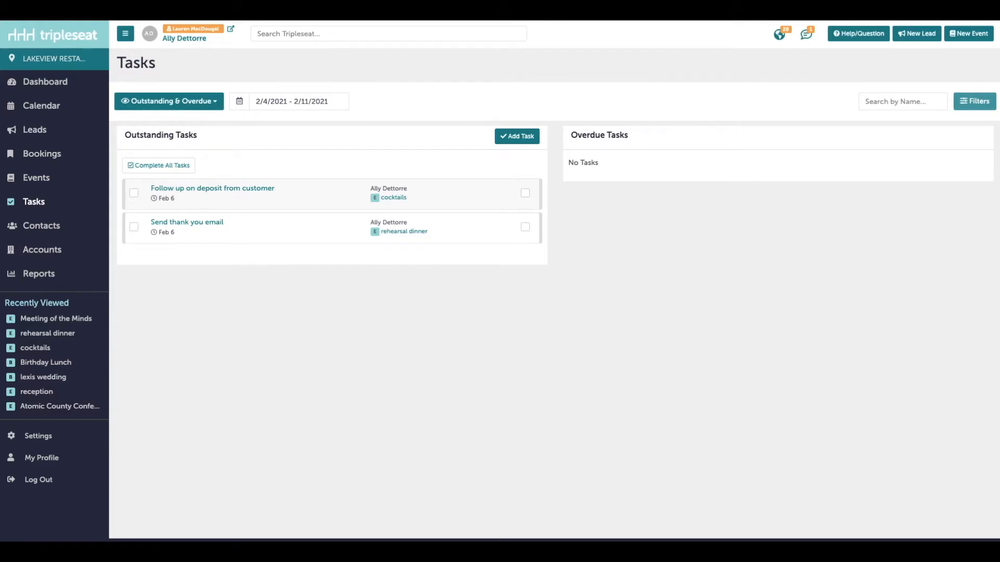
mouse_move(457, 390)
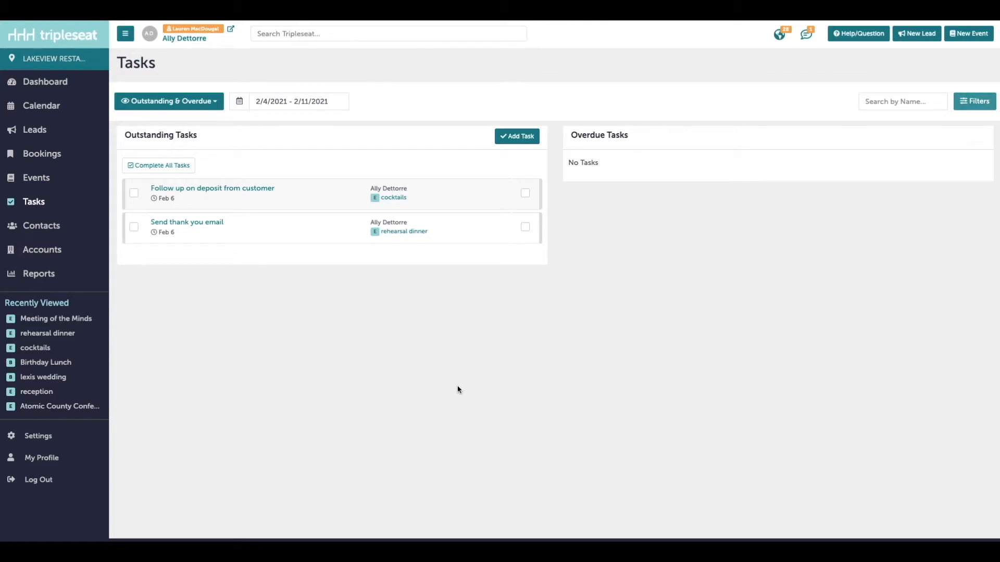
mouse_move(486, 352)
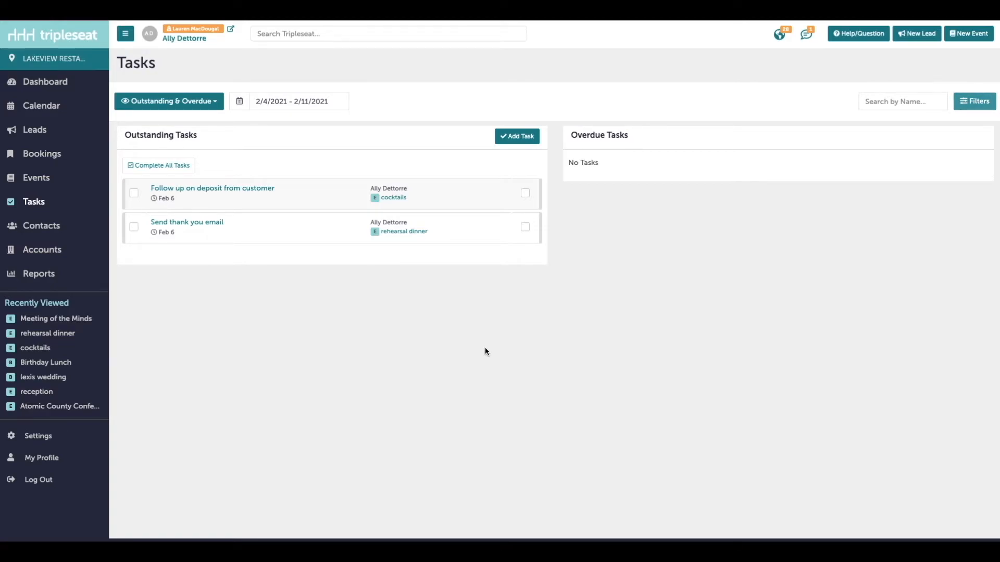
mouse_move(75, 400)
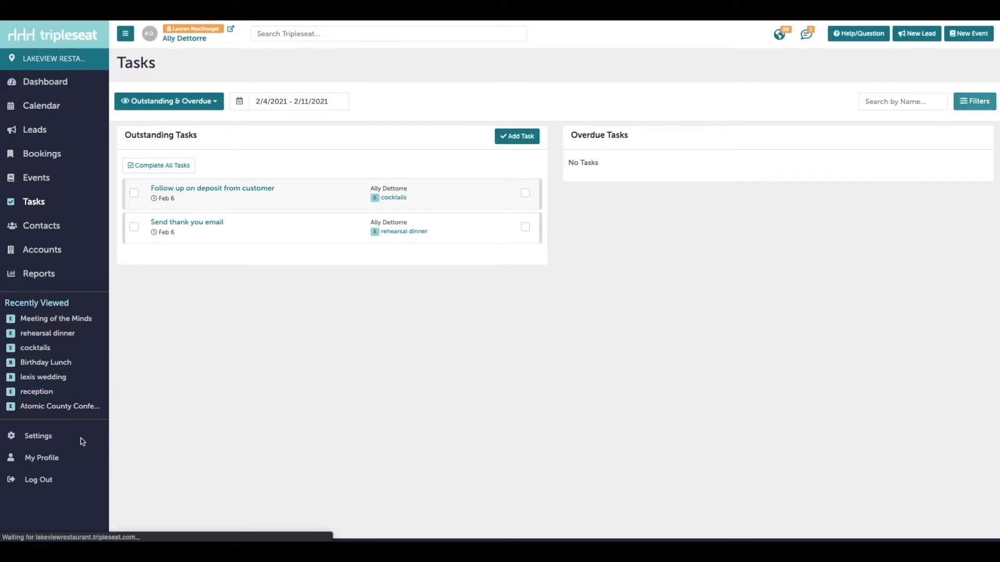
- Go to Settings and into the Automatic Tasks section
click(38, 435)
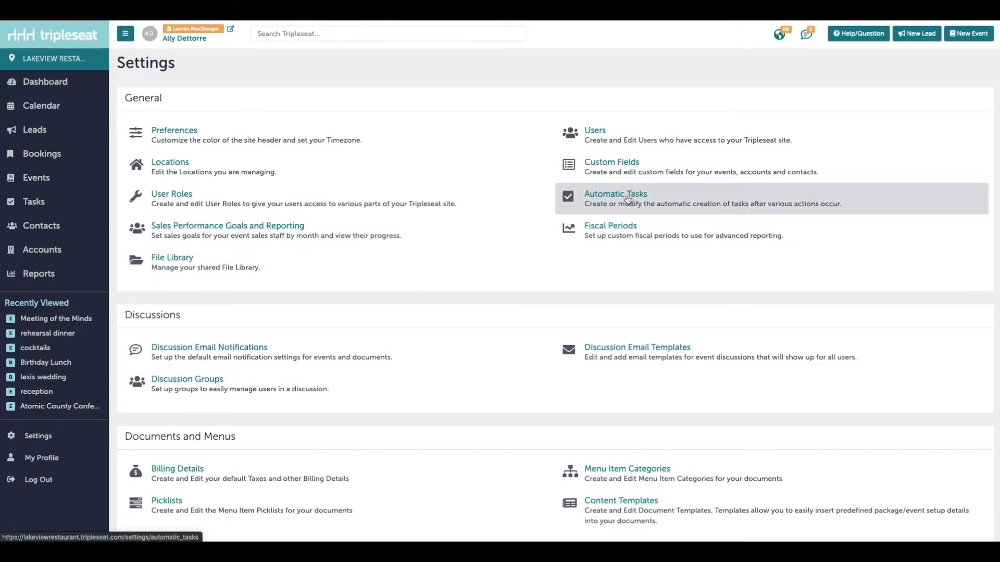
click(615, 194)
text(Final)
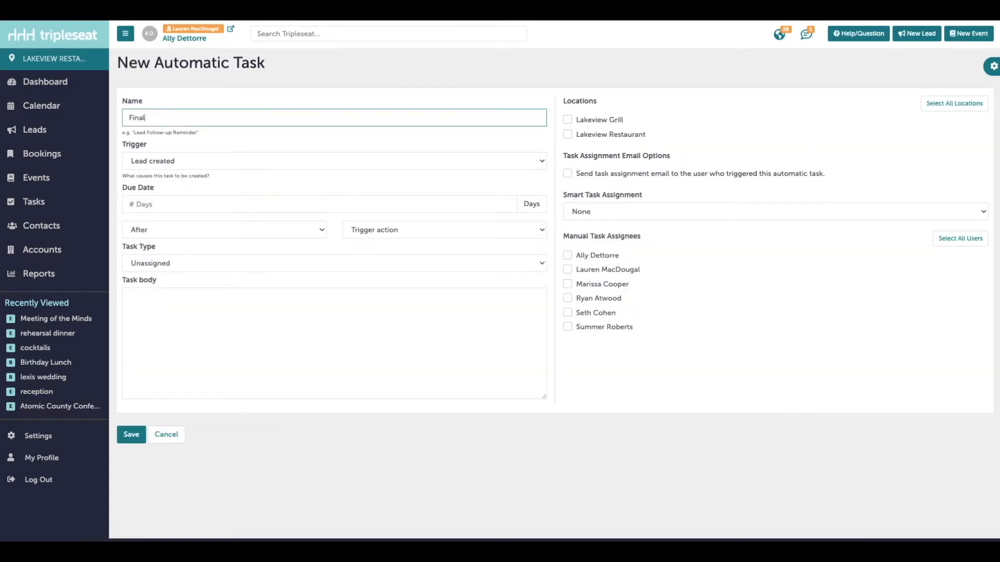
- Name the task 'Final Guest Count' and trigger it on event status changed to definite
text(Guest Count)
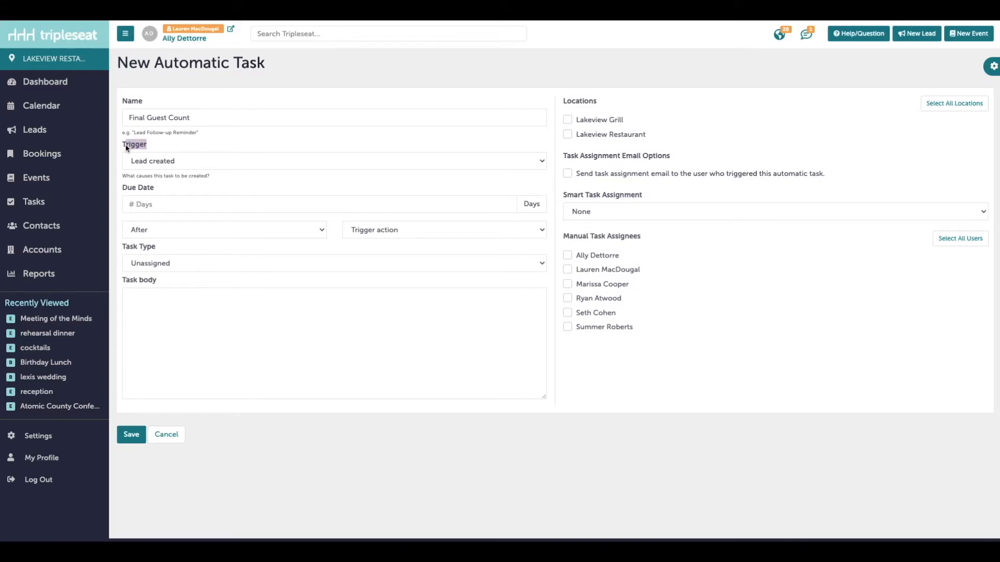
click(333, 160)
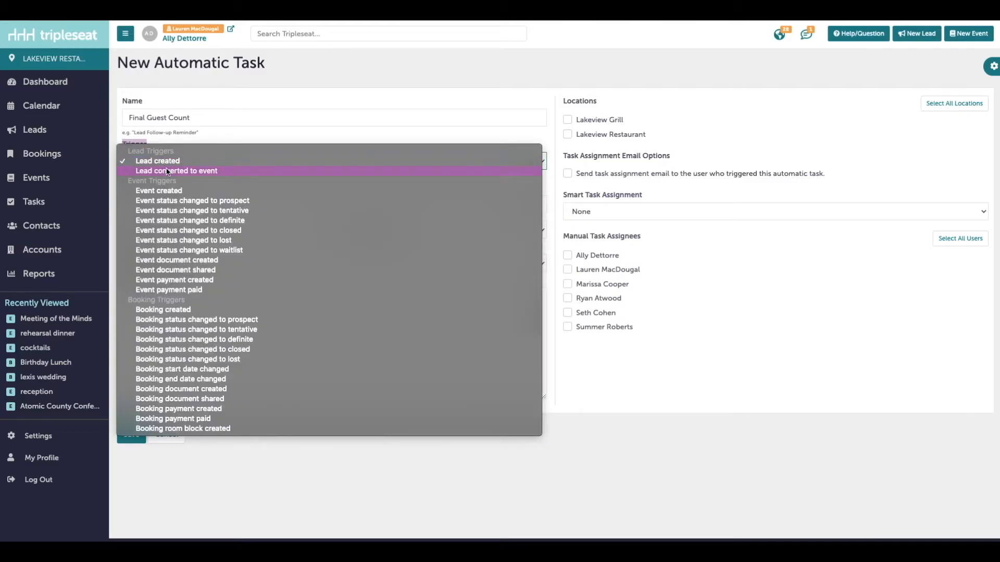
mouse_move(249, 250)
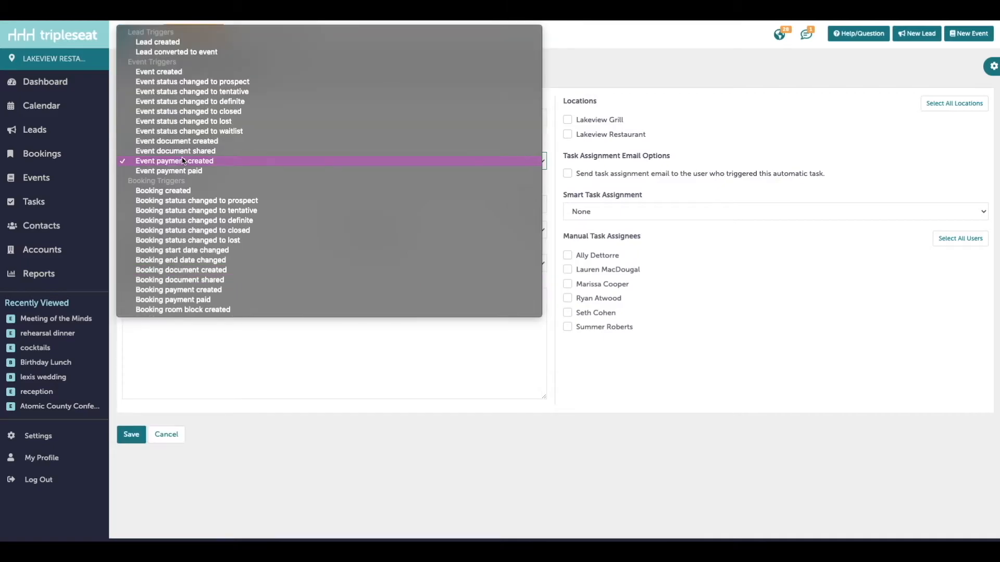
mouse_move(241, 187)
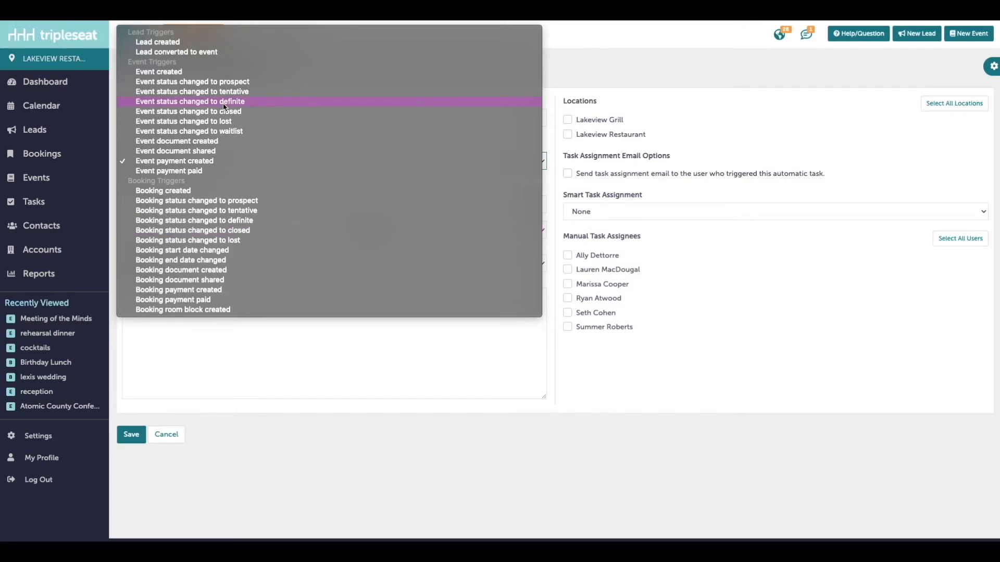
click(190, 101)
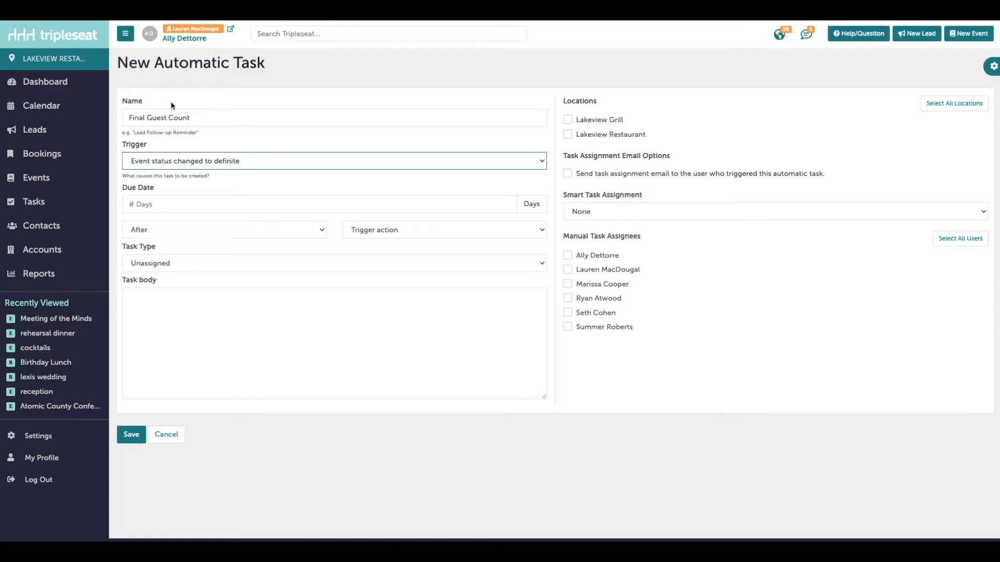
mouse_move(188, 150)
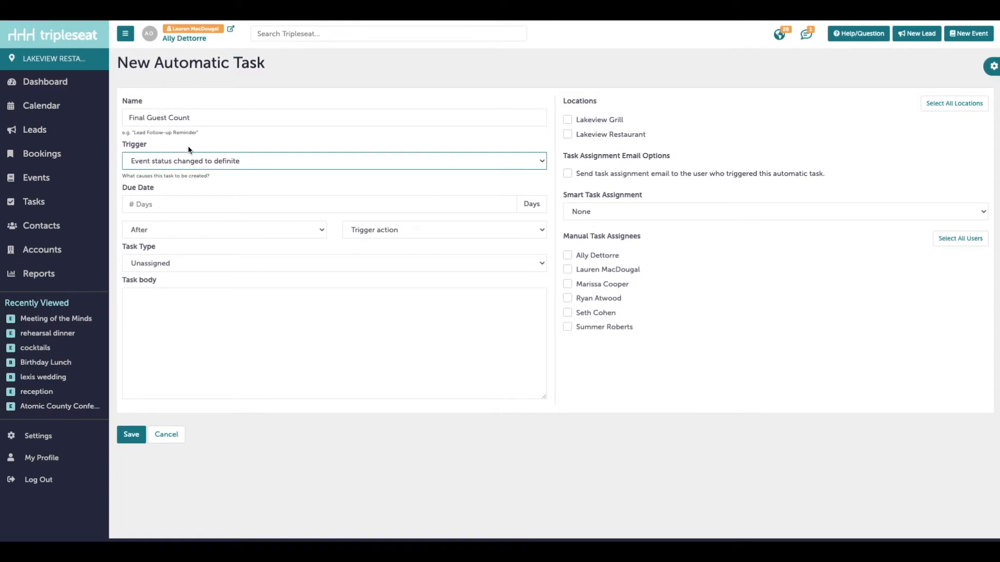
mouse_move(141, 189)
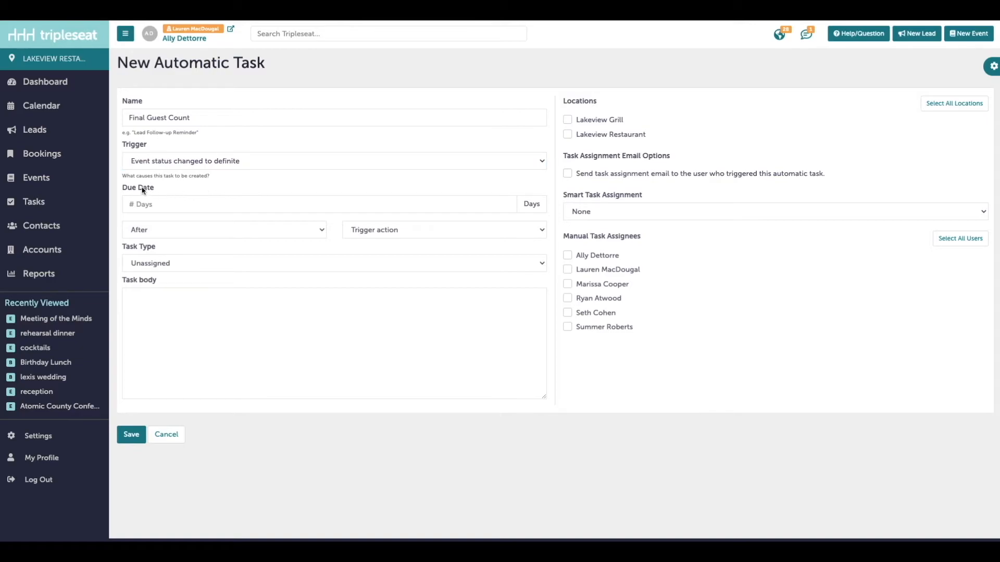
mouse_move(212, 194)
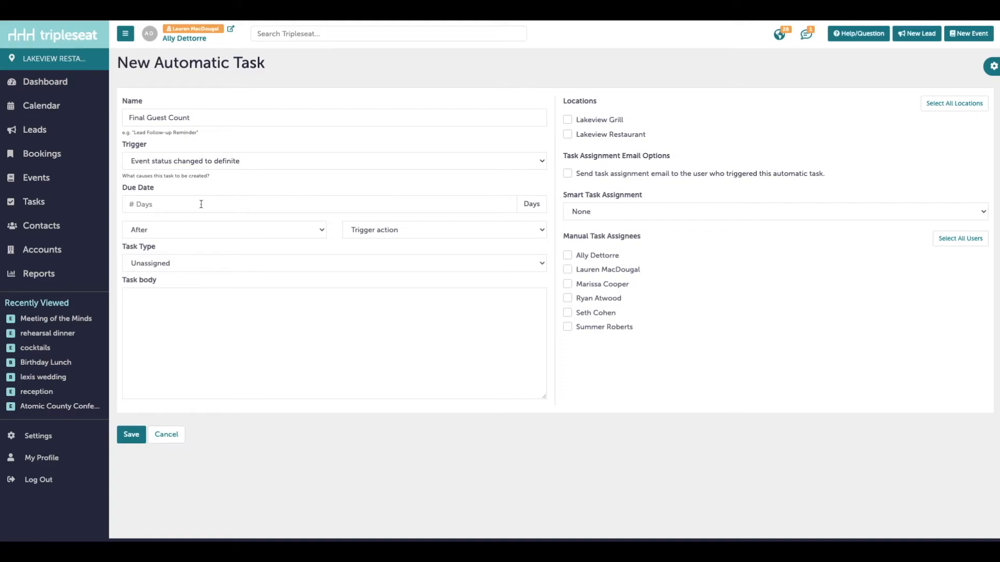
- Set the due date to 7 days before the event date
click(319, 204)
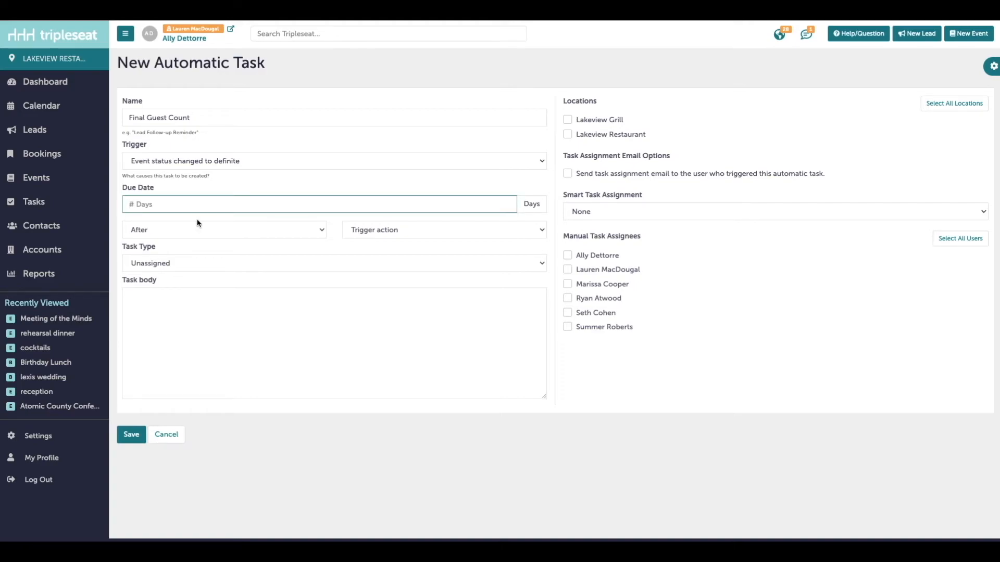
text(7)
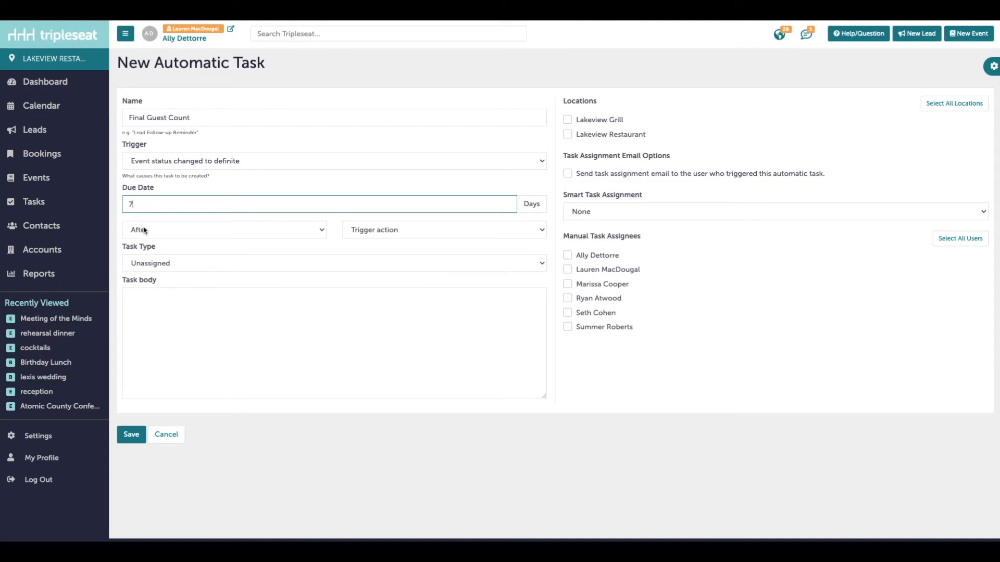
mouse_move(371, 235)
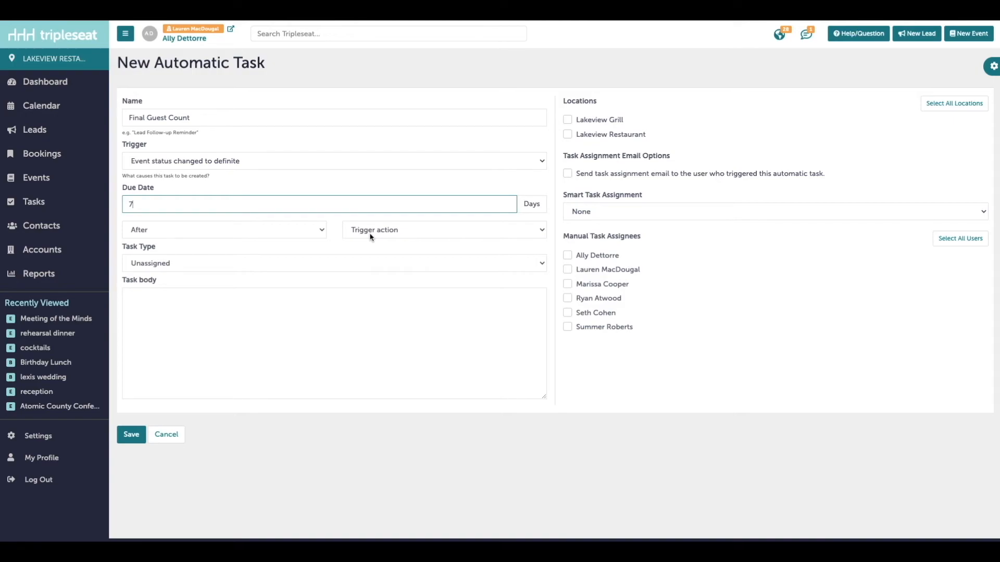
click(441, 229)
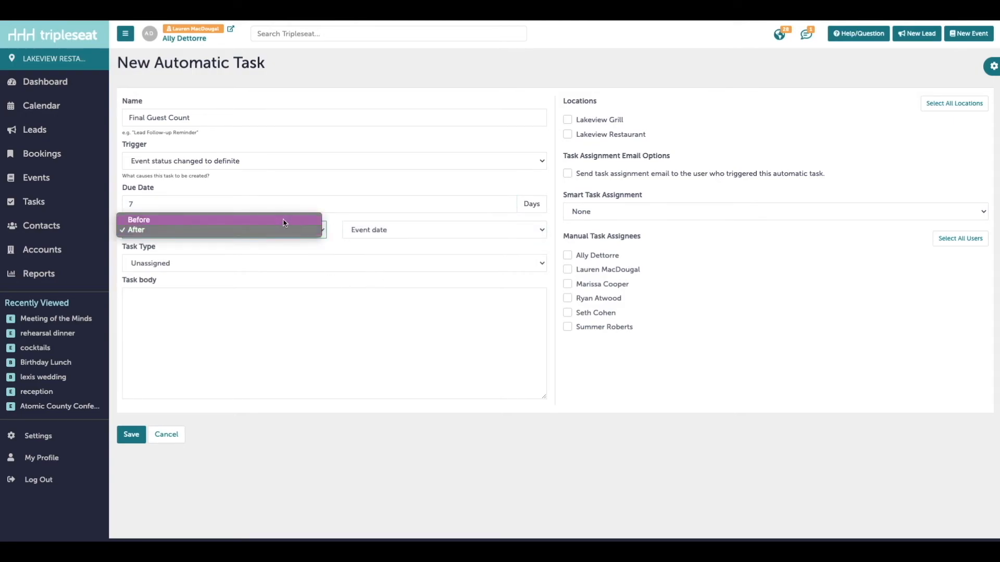
click(139, 219)
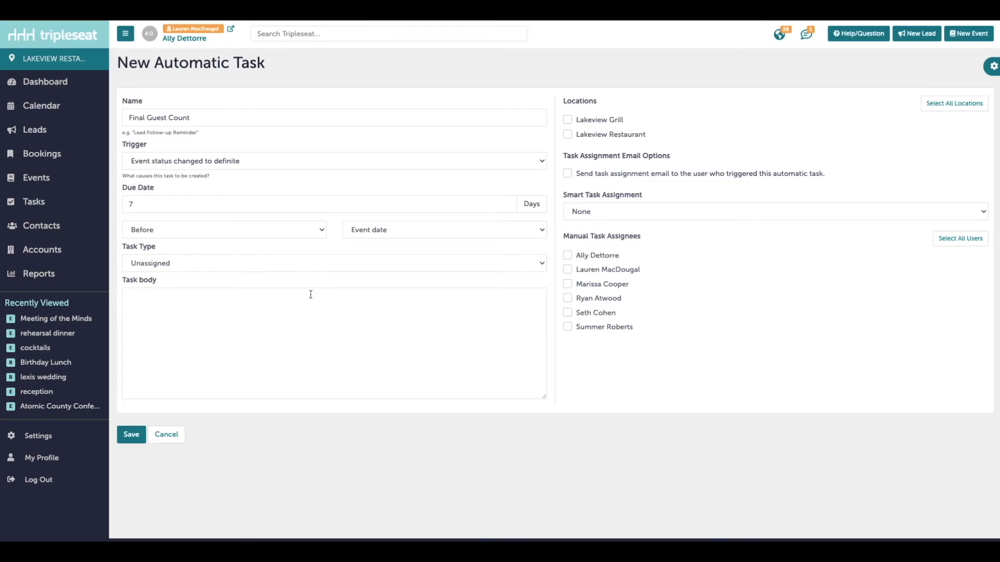
- Make it a Detailing task to reach out for final guest count numbers, applied to all locations
click(332, 263)
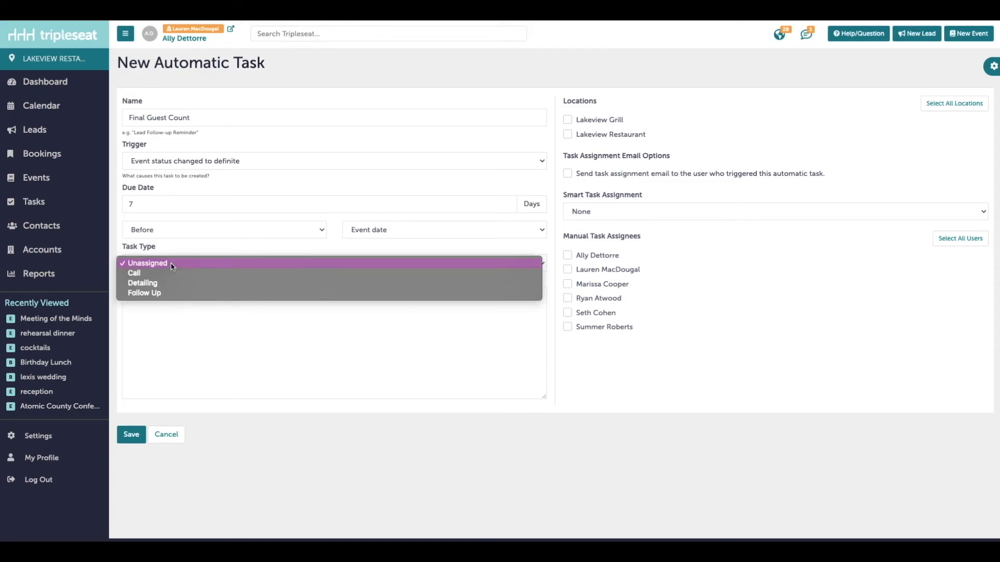
click(142, 283)
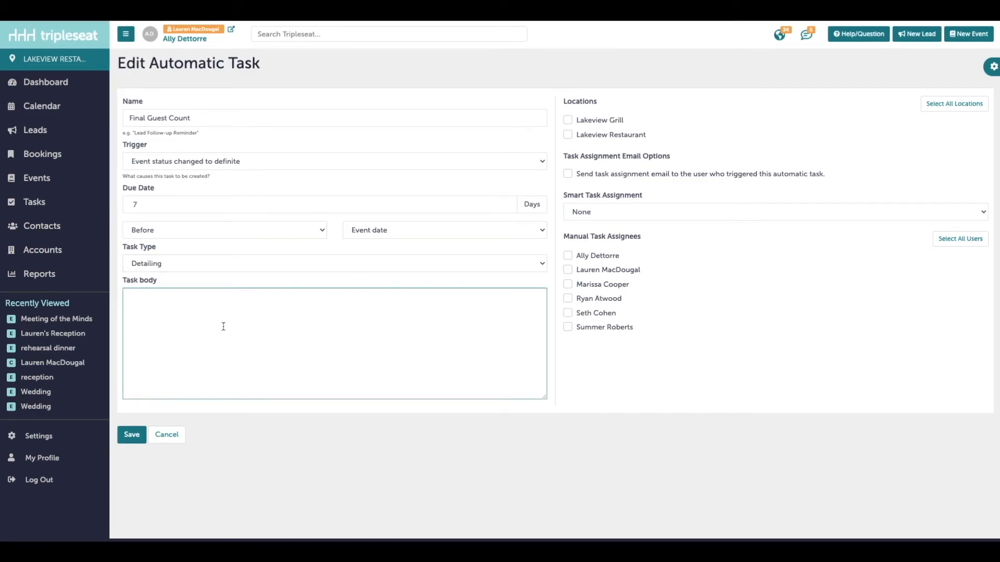
text(reach out to customer and get final gu)
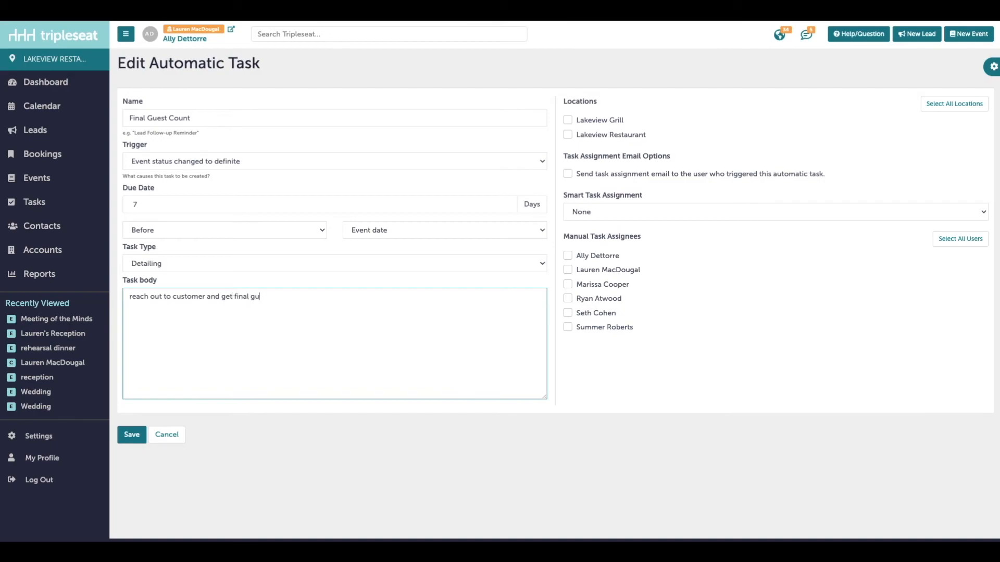
text(est count numbers!)
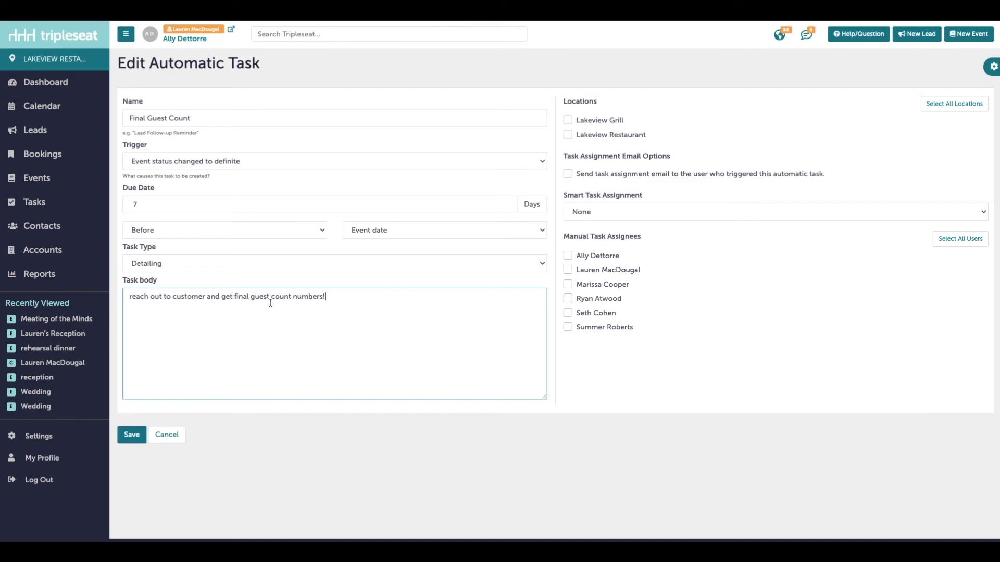
click(954, 103)
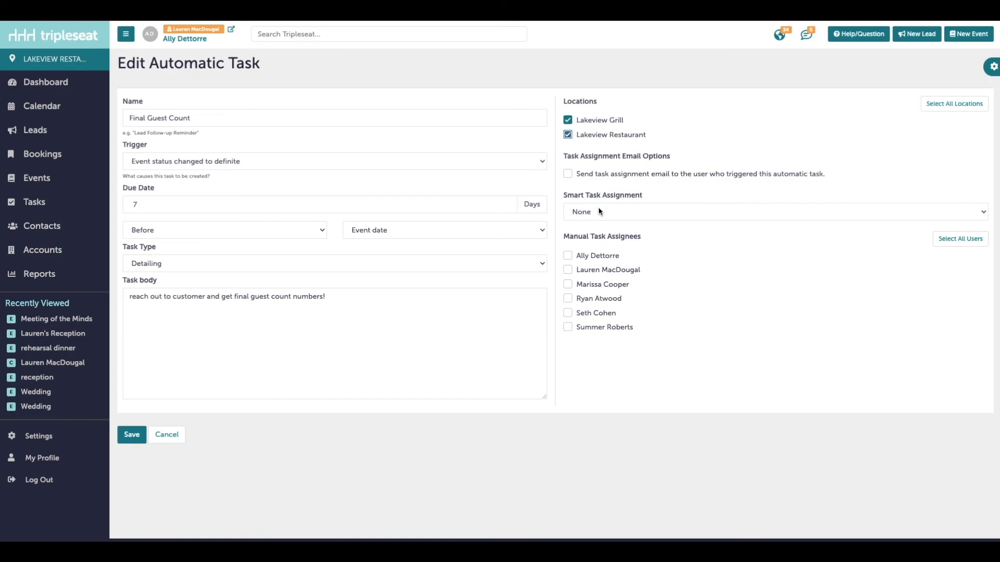
- Set Smart Task Assignment to Owner and save the Final Guest Count automatic task
click(566, 269)
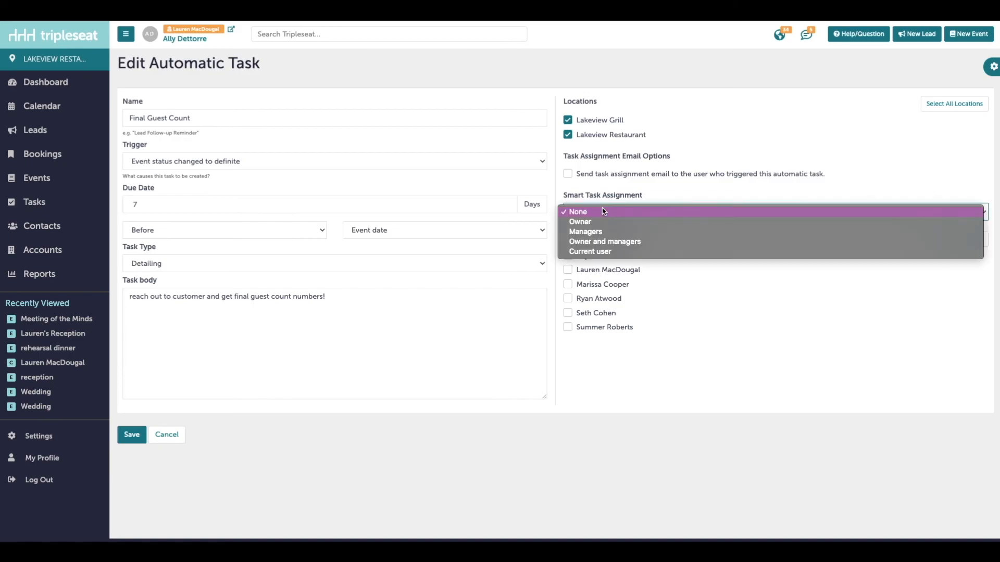
mouse_move(598, 222)
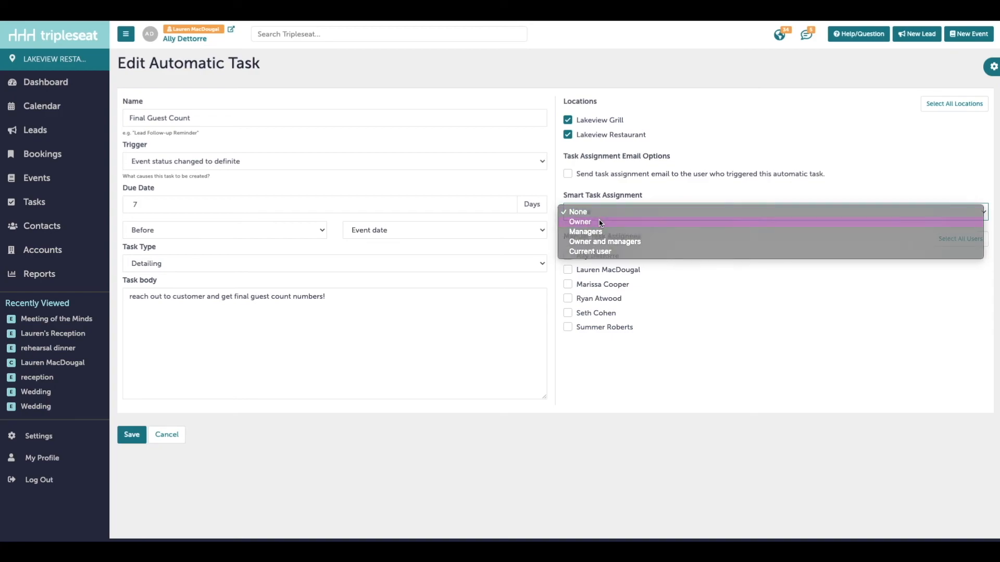
click(580, 221)
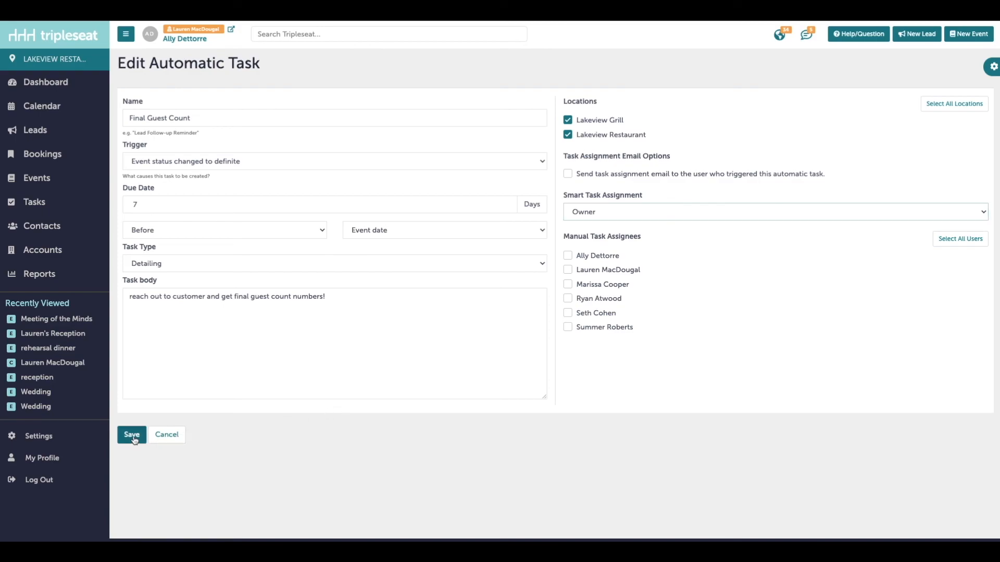
click(131, 434)
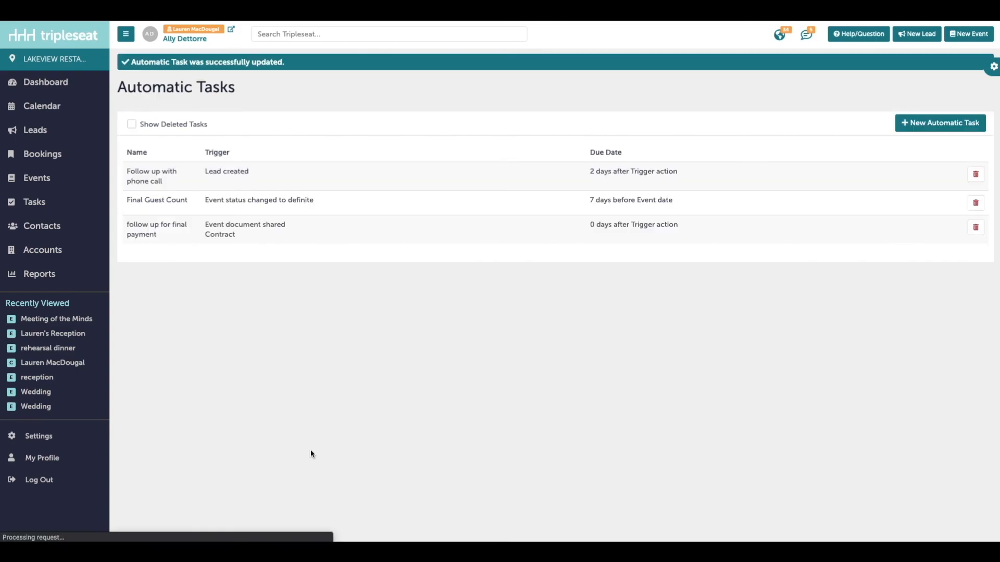